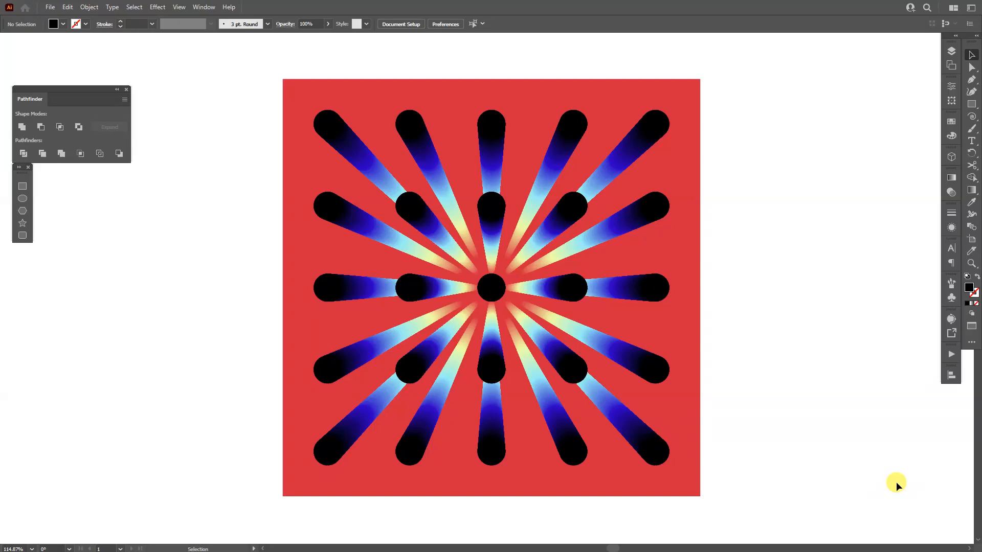
# Step: Delete the existing spoke artwork to leave a blank white artboard
pyautogui.click(973, 104)
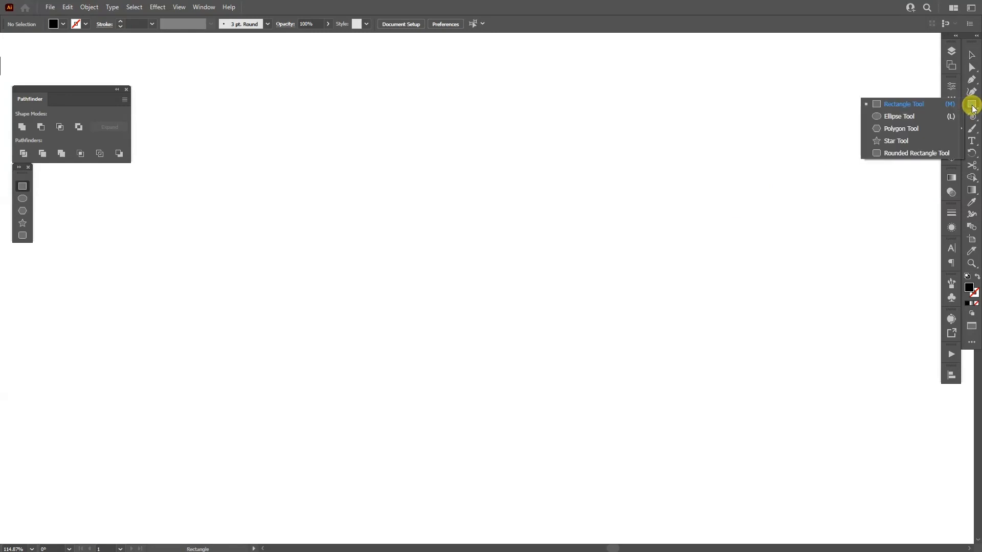
# Step: Draw a small black filled circle with the Ellipse tool
pyautogui.click(899, 116)
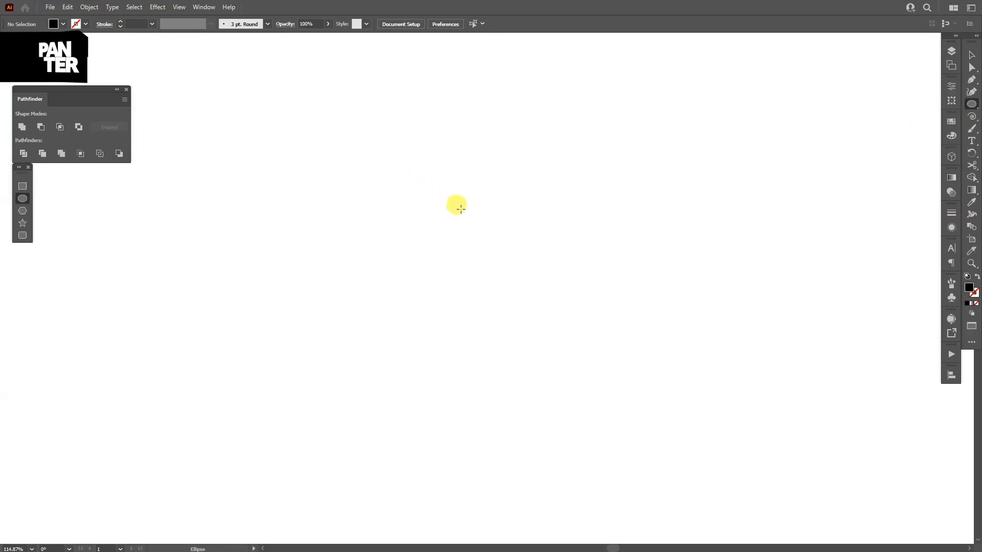
pyautogui.moveTo(449, 201); pyautogui.dragTo(470, 223)
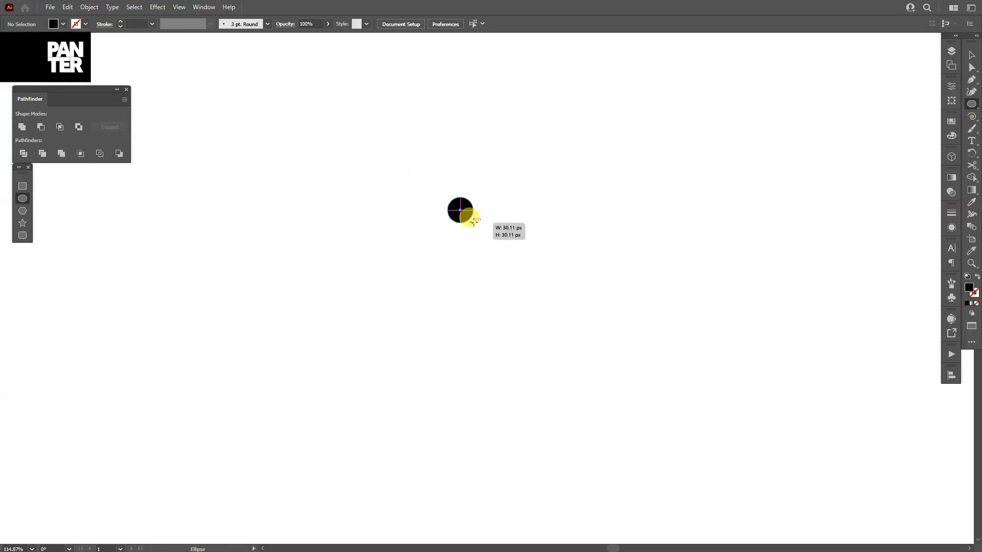
# Step: Draw an outlined square and snap its top-left corner onto the circle's centre
pyautogui.click(951, 105)
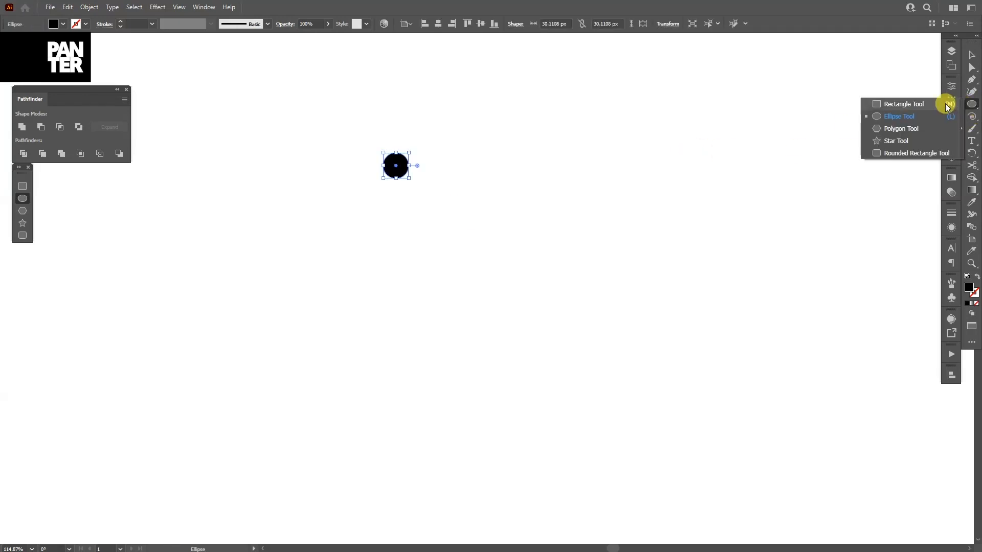
pyautogui.click(903, 104)
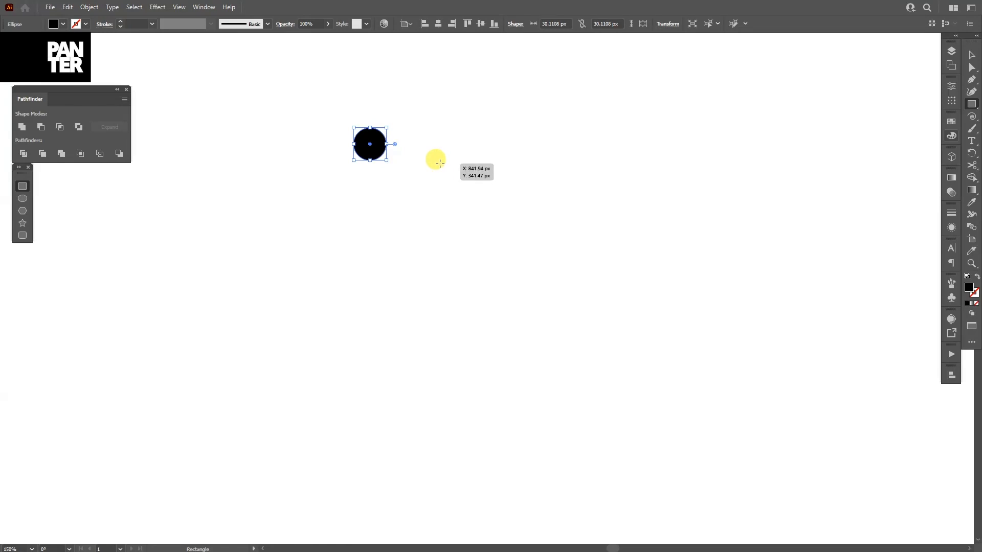
pyautogui.moveTo(369, 144); pyautogui.dragTo(466, 245)
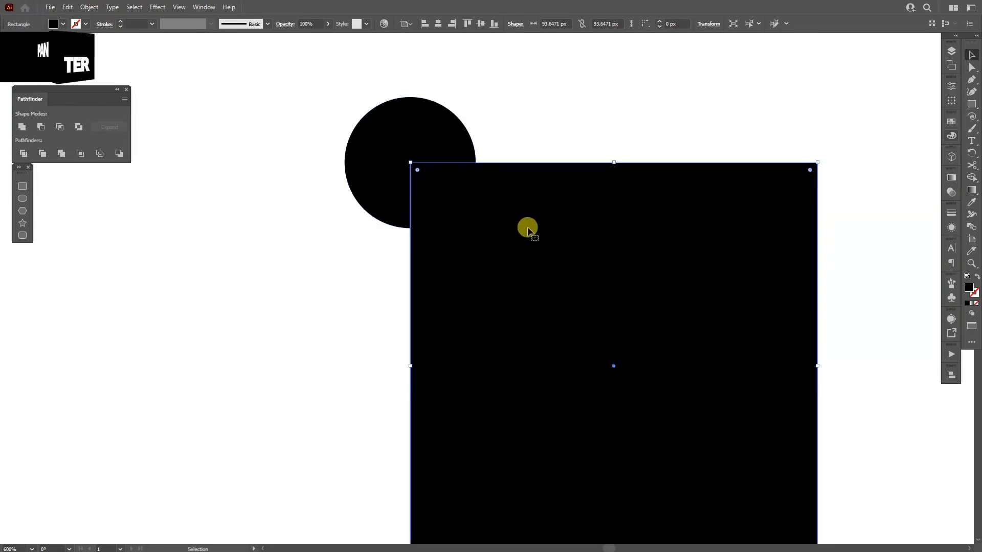
pyautogui.moveTo(528, 227); pyautogui.dragTo(533, 230)
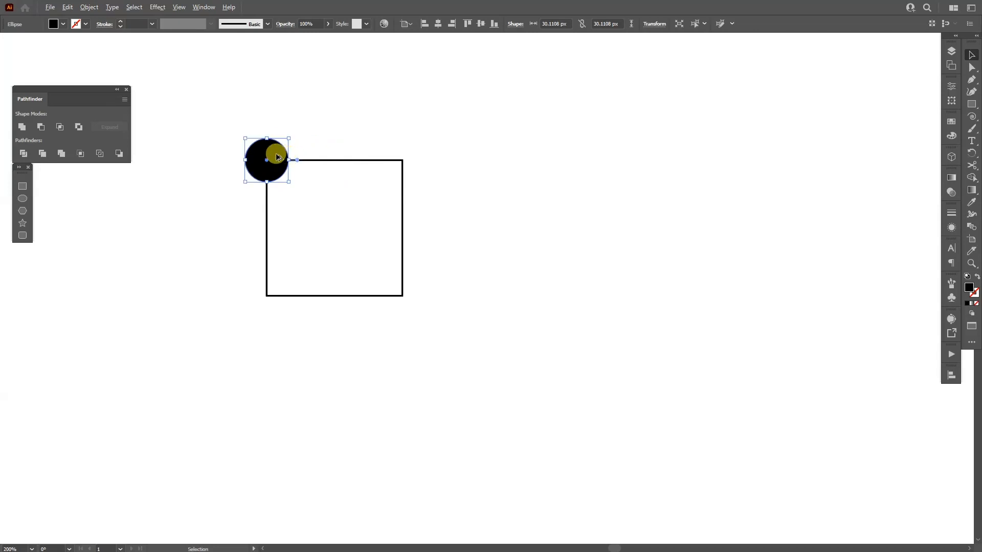
# Step: Alt-drag dot copies into a row of five, group it, and copy rows down into a 5×5 grid
pyautogui.moveTo(275, 159); pyautogui.dragTo(397, 162)
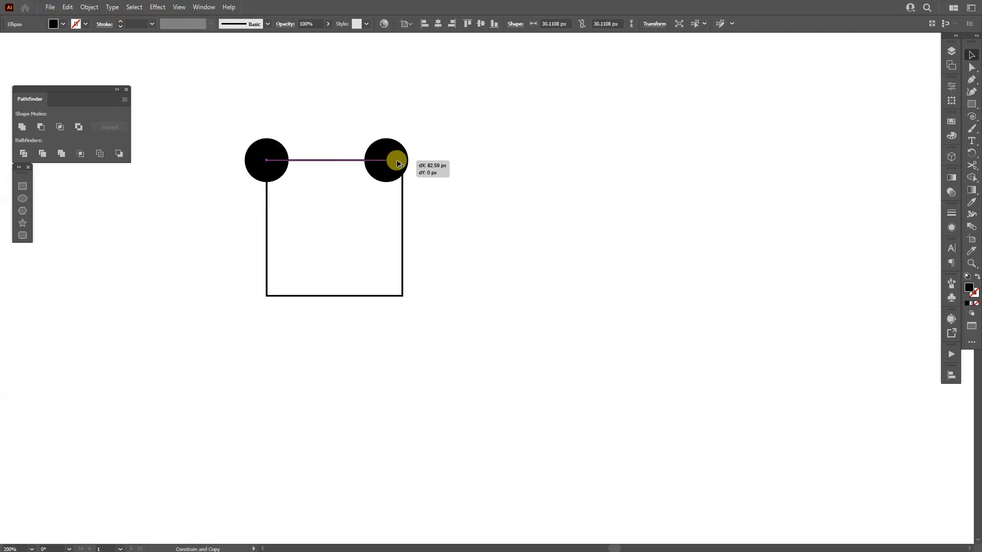
pyautogui.moveTo(395, 160); pyautogui.dragTo(410, 161)
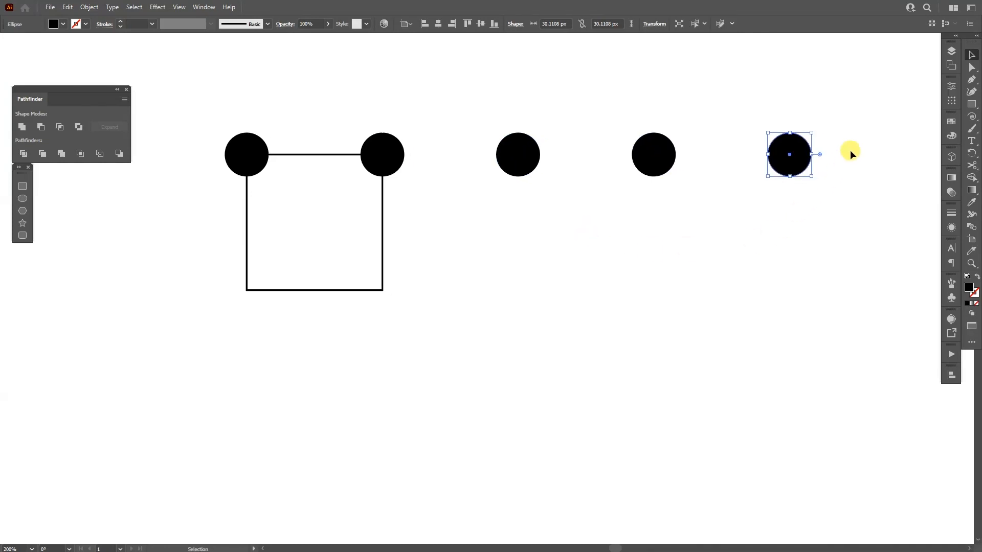
pyautogui.rightClick(393, 133)
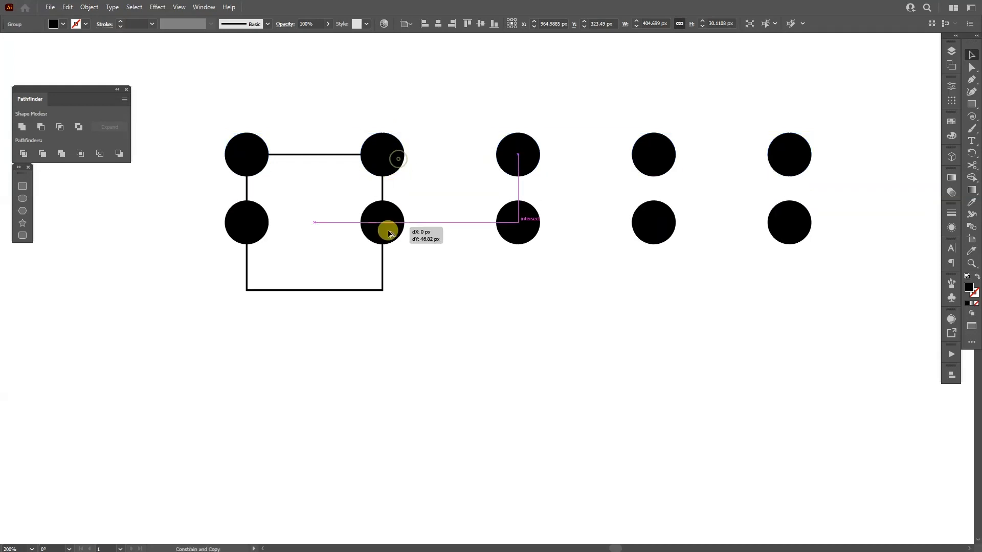
pyautogui.moveTo(381, 222); pyautogui.dragTo(382, 285)
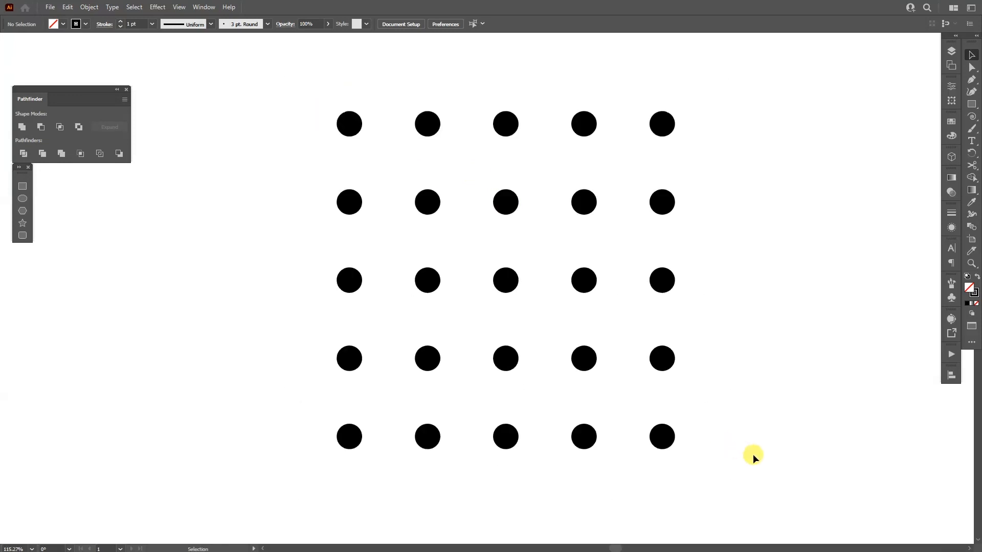
# Step: Group the whole 5×5 dot grid into one object
pyautogui.rightClick(505, 280)
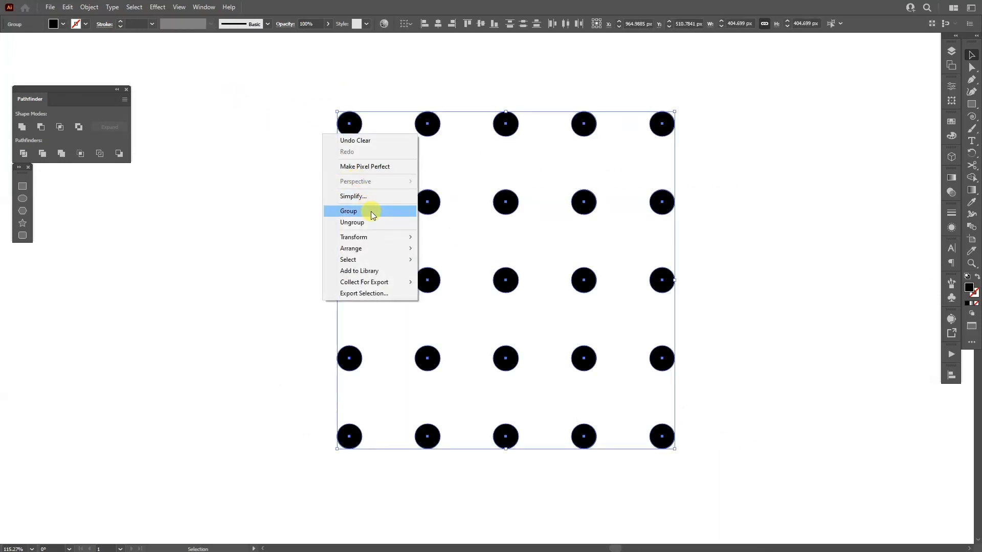
pyautogui.click(348, 210)
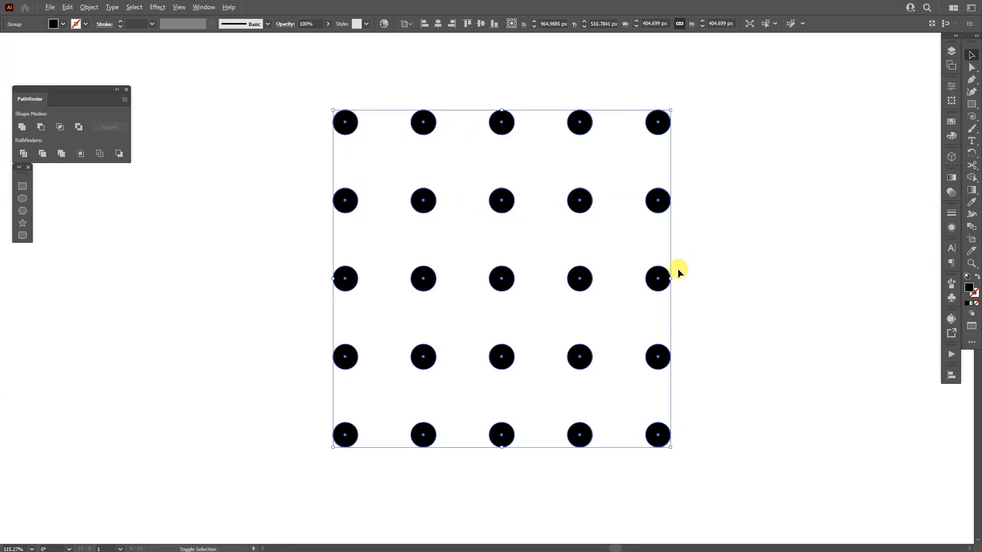
# Step: Alt-Shift-drag scaled copies inward: a mid-sized grid and a tiny grid around the centre dot
pyautogui.moveTo(671, 278); pyautogui.dragTo(593, 278)
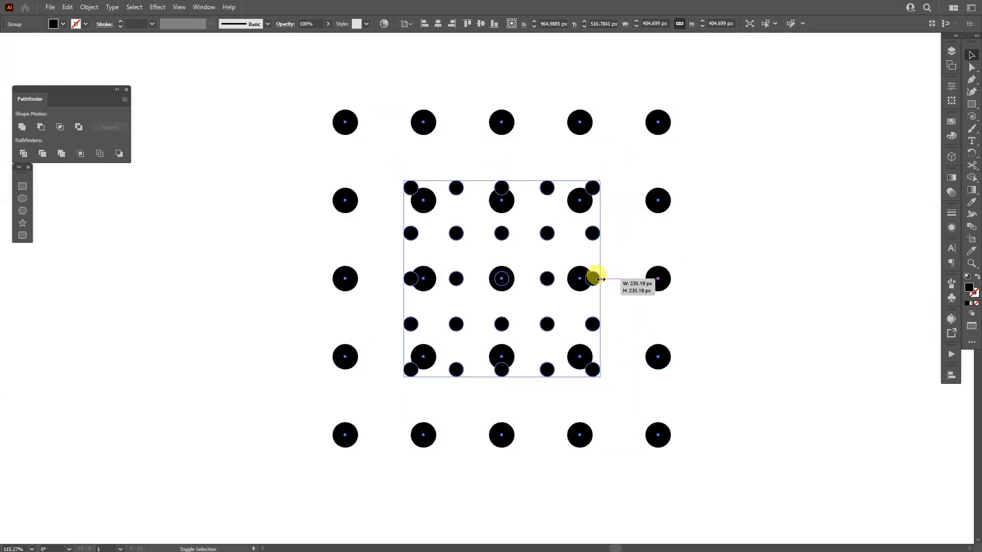
pyautogui.moveTo(599, 278); pyautogui.dragTo(531, 278)
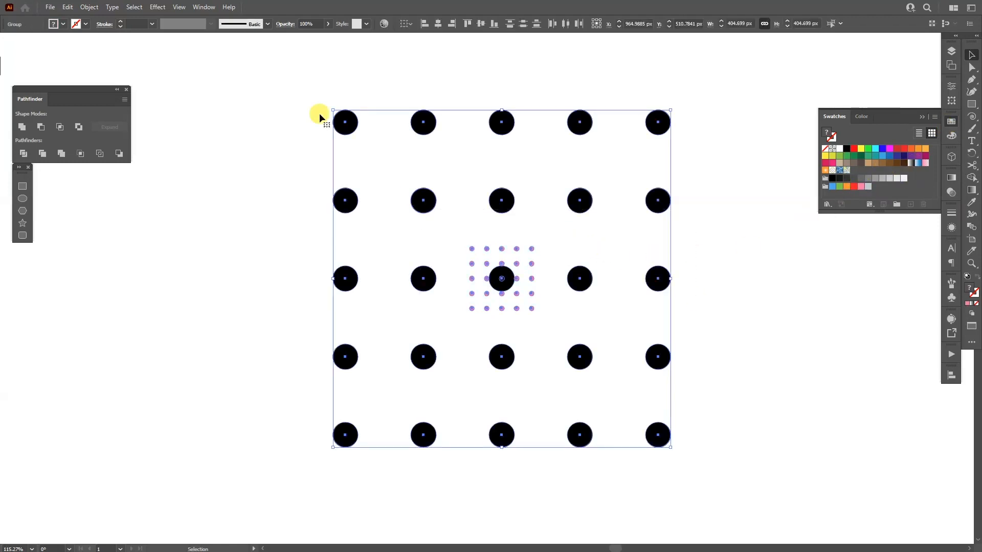
# Step: Fill the inner copies pink and set Blend Options spacing to Specified Steps
pyautogui.click(88, 7)
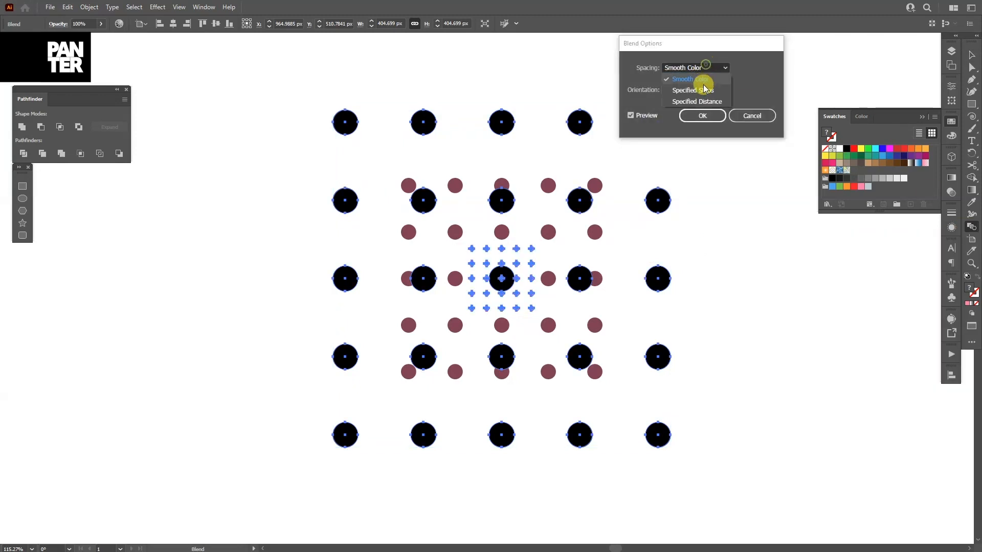
pyautogui.click(693, 90)
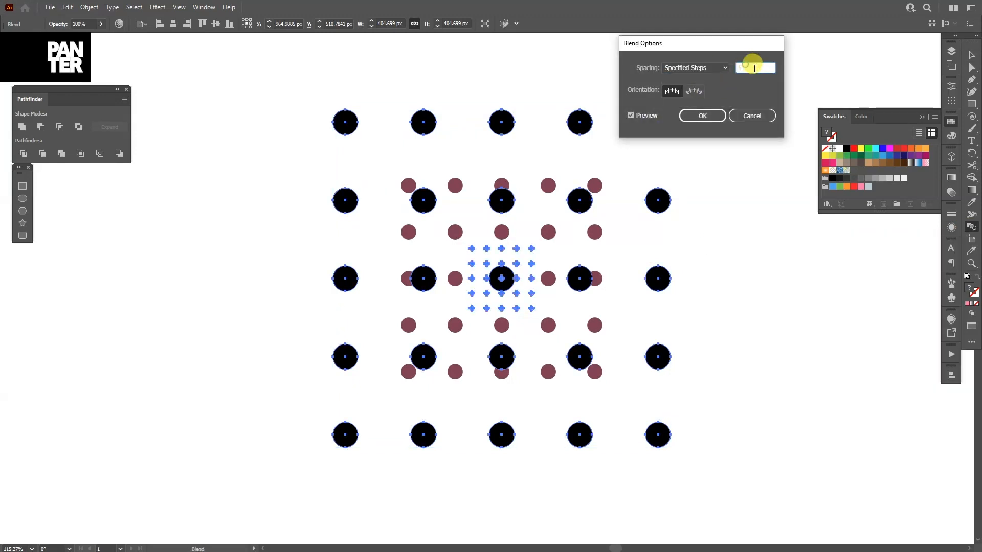
pyautogui.click(701, 116)
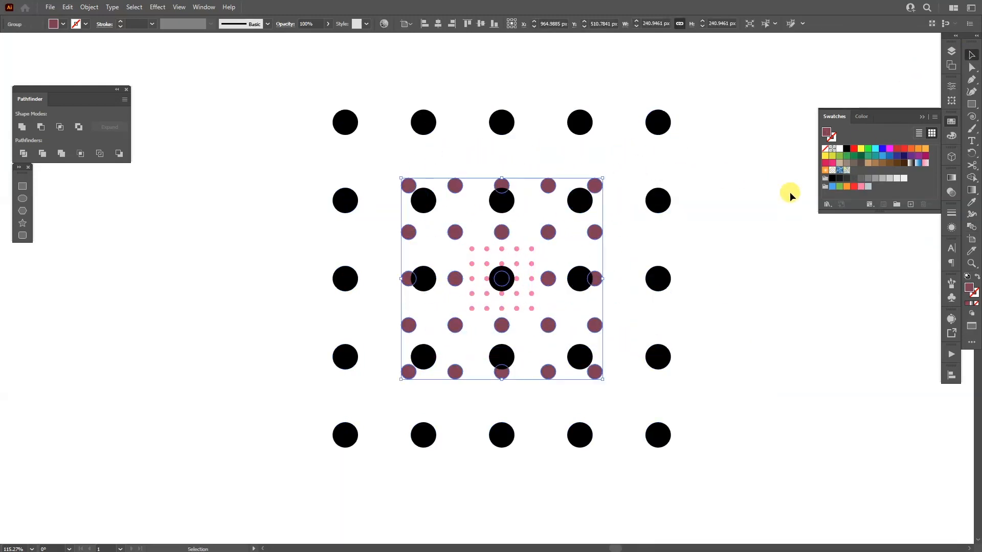
# Step: Recolour the mid-sized grid light blue and blend the three dot grids via Object > Blend > Make
pyautogui.click(874, 151)
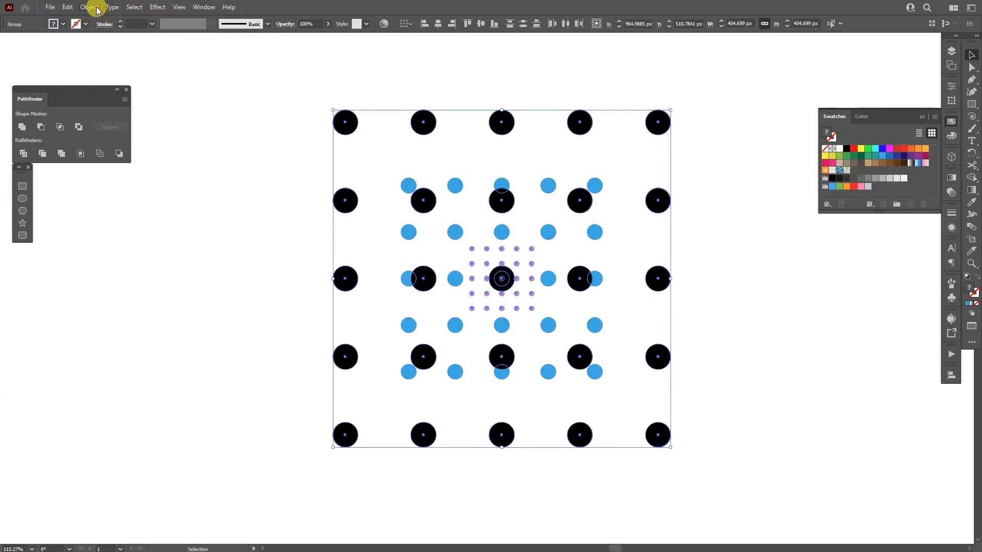
pyautogui.click(89, 7)
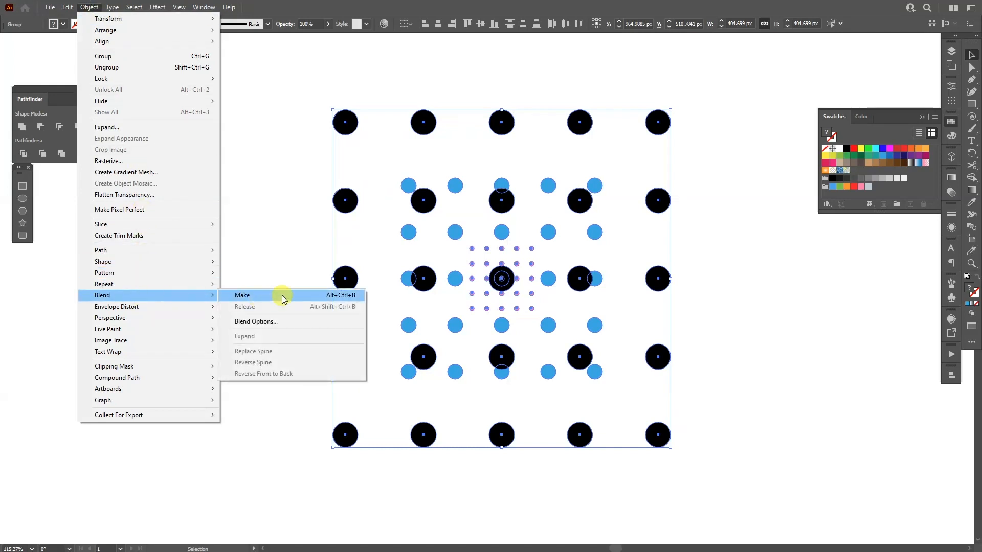
pyautogui.click(241, 295)
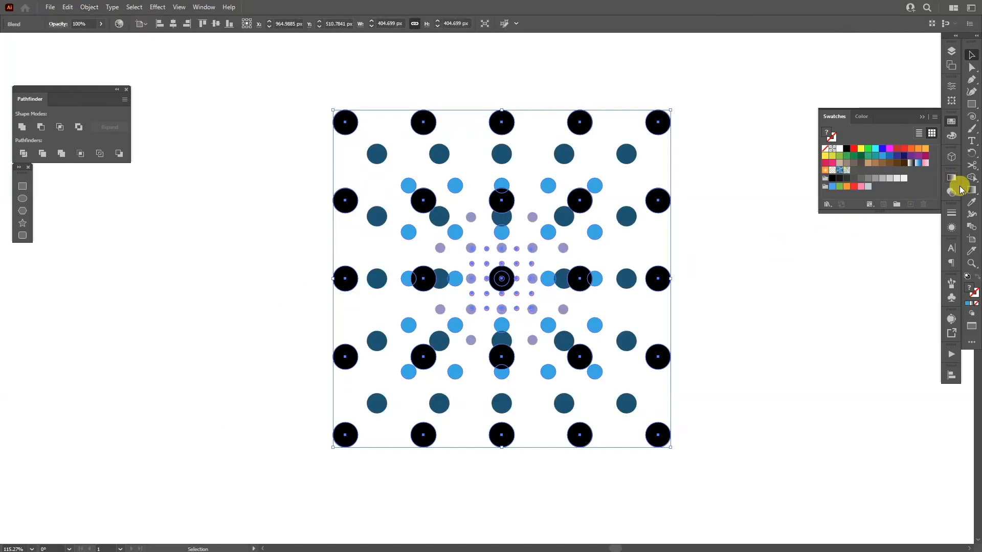
# Step: Set the blend to 600 specified steps, merging the grids into continuous gradient spokes
pyautogui.click(696, 68)
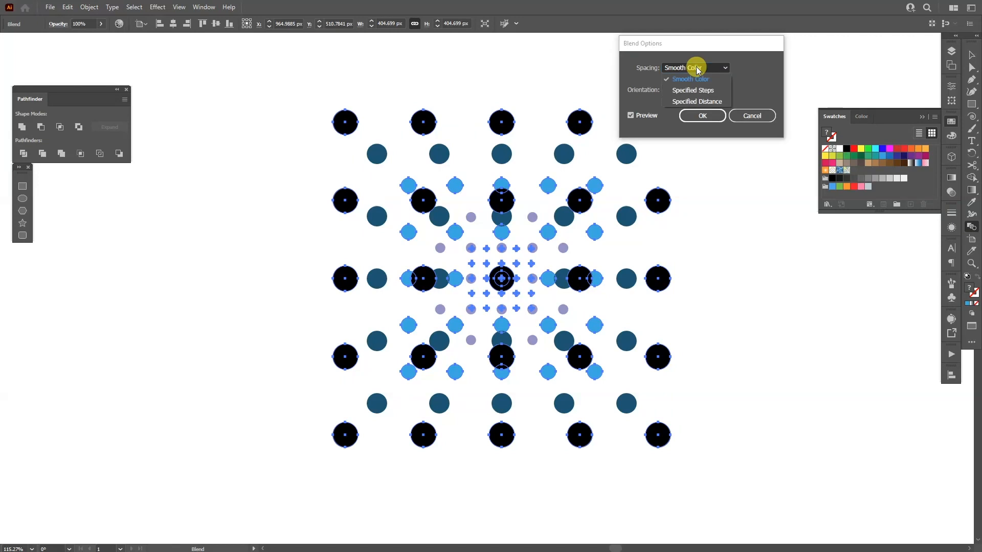
pyautogui.click(692, 90)
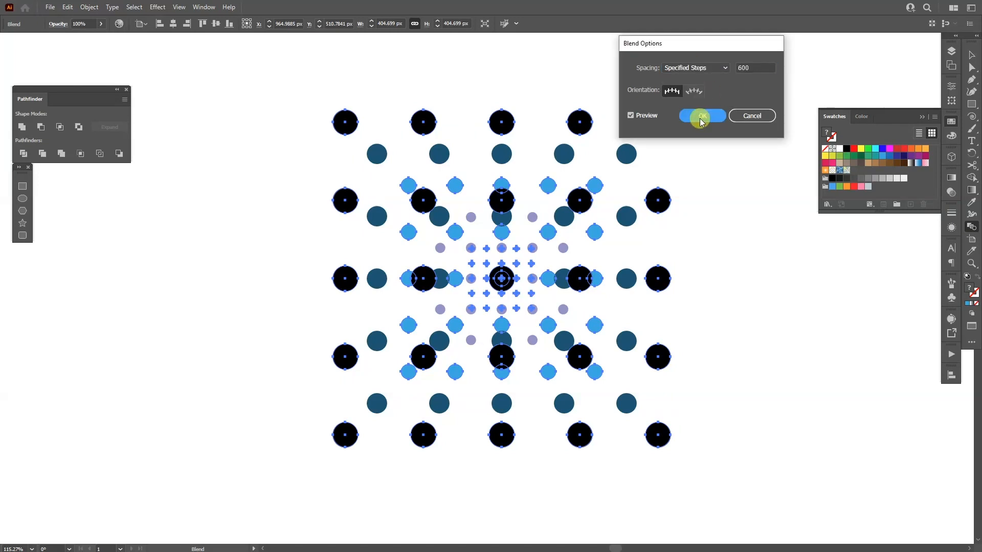
pyautogui.click(702, 117)
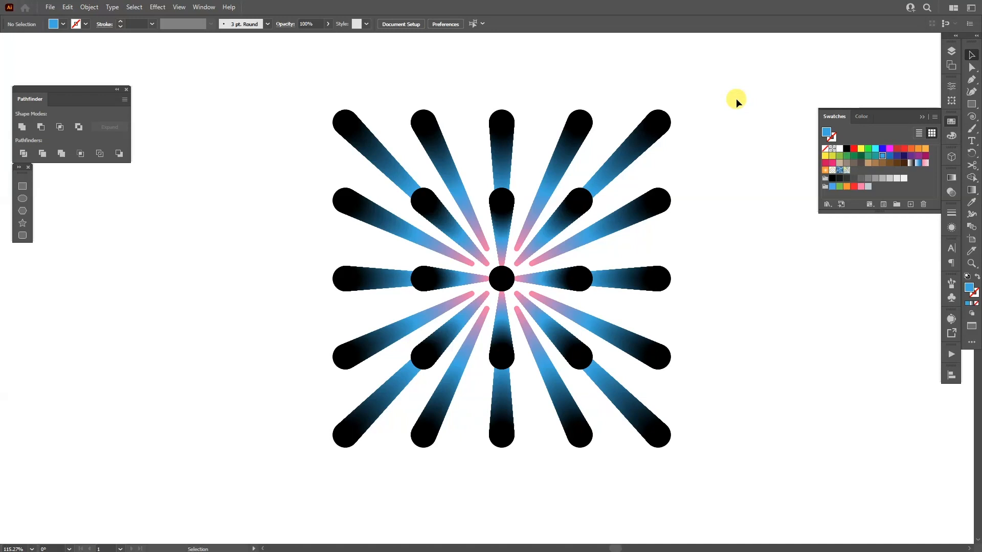